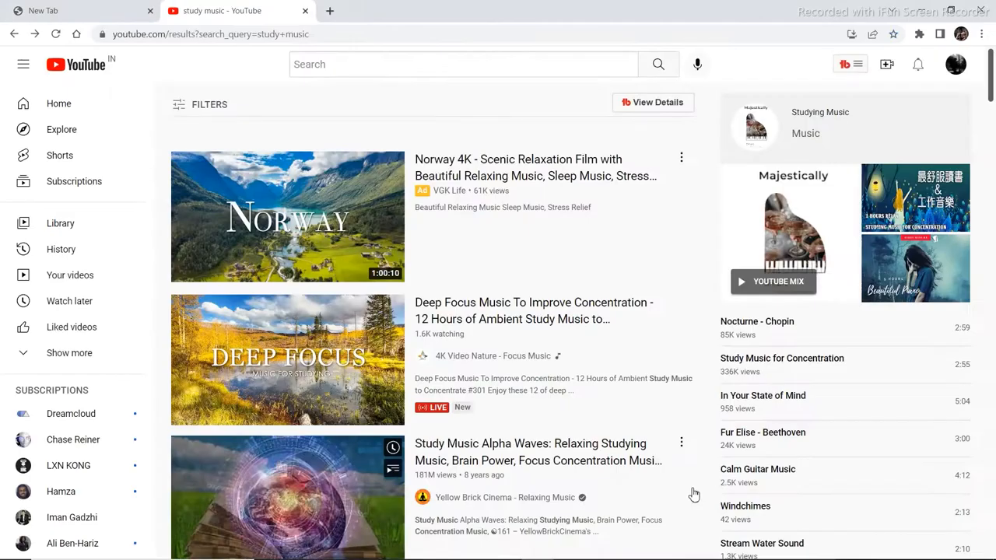
Browse the Pexels grid of free cinematic drone shorts and pick a clip to view.
{"action": "scroll", "scroll_direction": "down", "scroll_amount": 3}
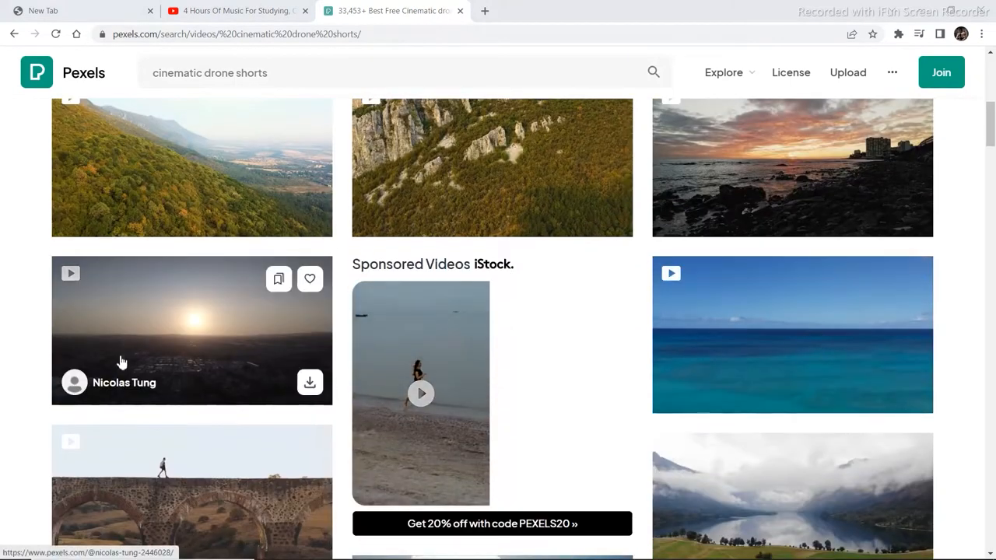
{"action": "left_click", "coordinate": [310, 382]}
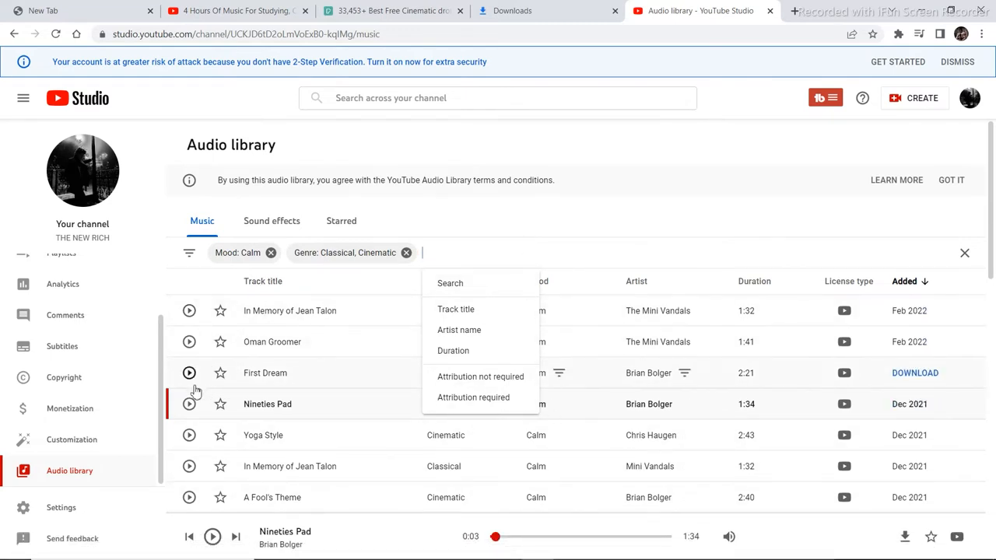
Preview First Dream, then In Memory of Jean Talon, skipping ahead in its playback.
{"action": "left_click", "coordinate": [190, 373]}
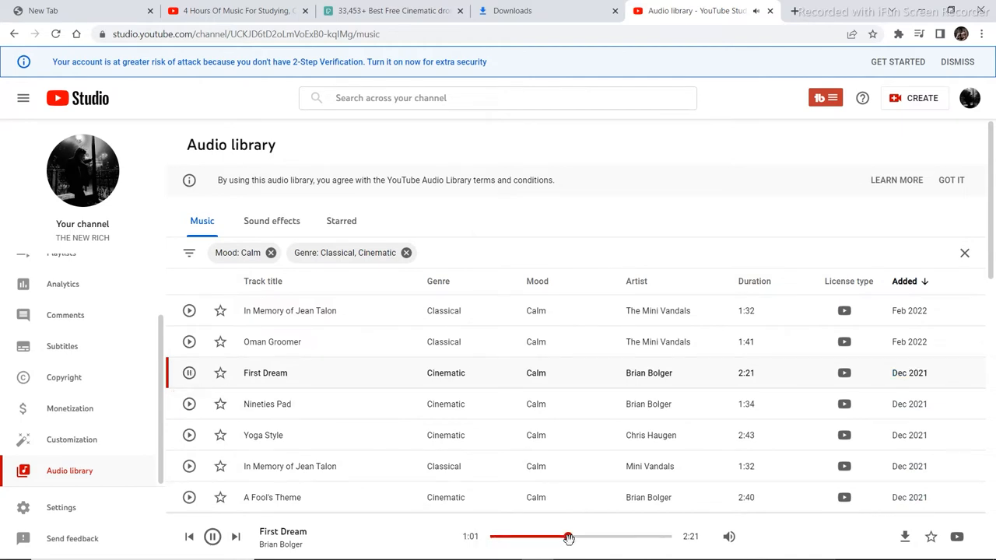
{"action": "left_click", "coordinate": [189, 467]}
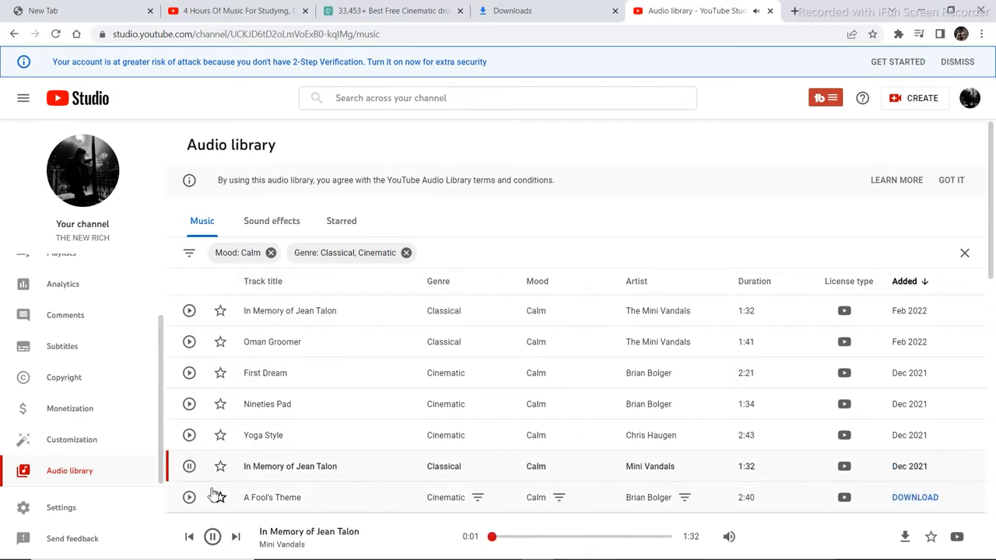
{"action": "left_click_drag", "start_coordinate": [492, 535], "coordinate": [563, 536]}
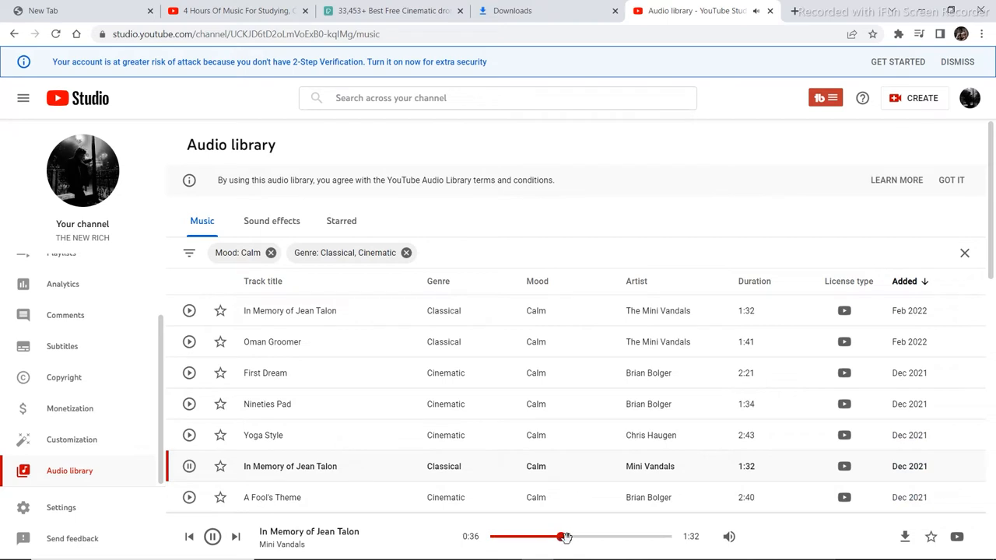